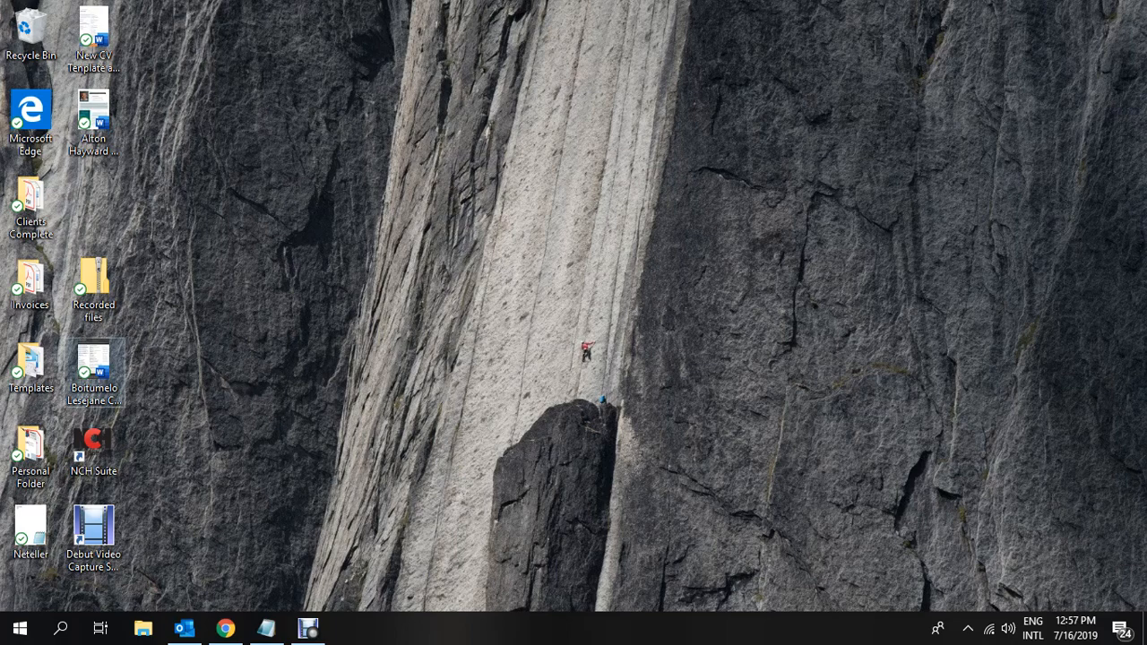
mouse_move(94, 367)
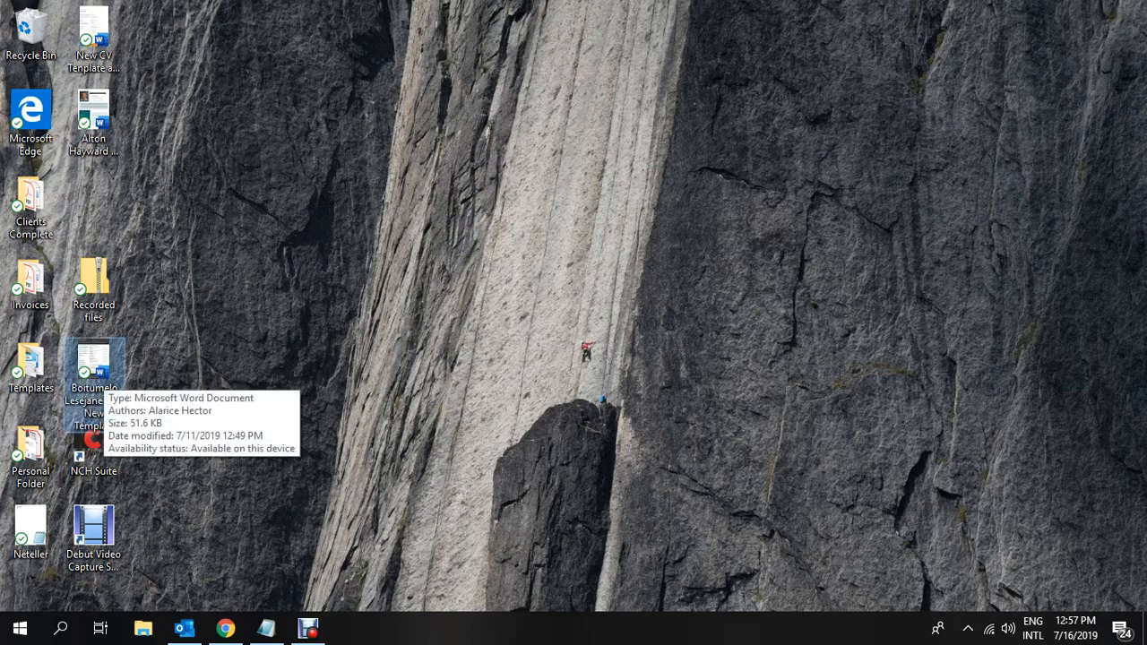
- Open the CV .docx file from the desktop in Word
double_click(93, 367)
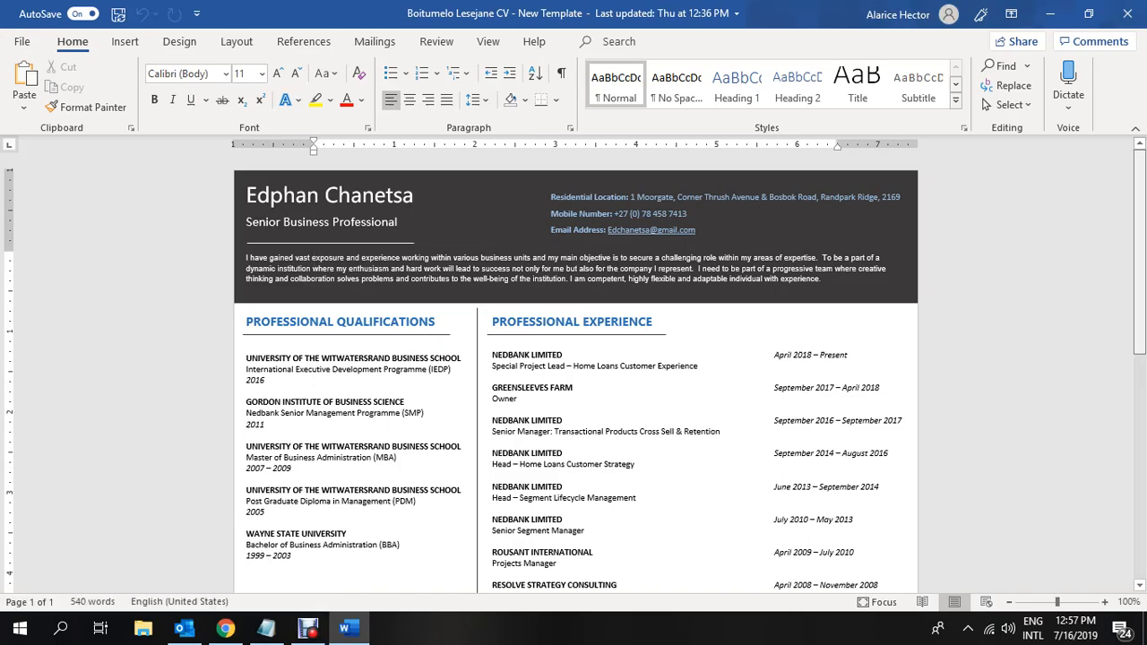
- Review the one-page CV, then go to the File Info backstage
scroll(down, 3)
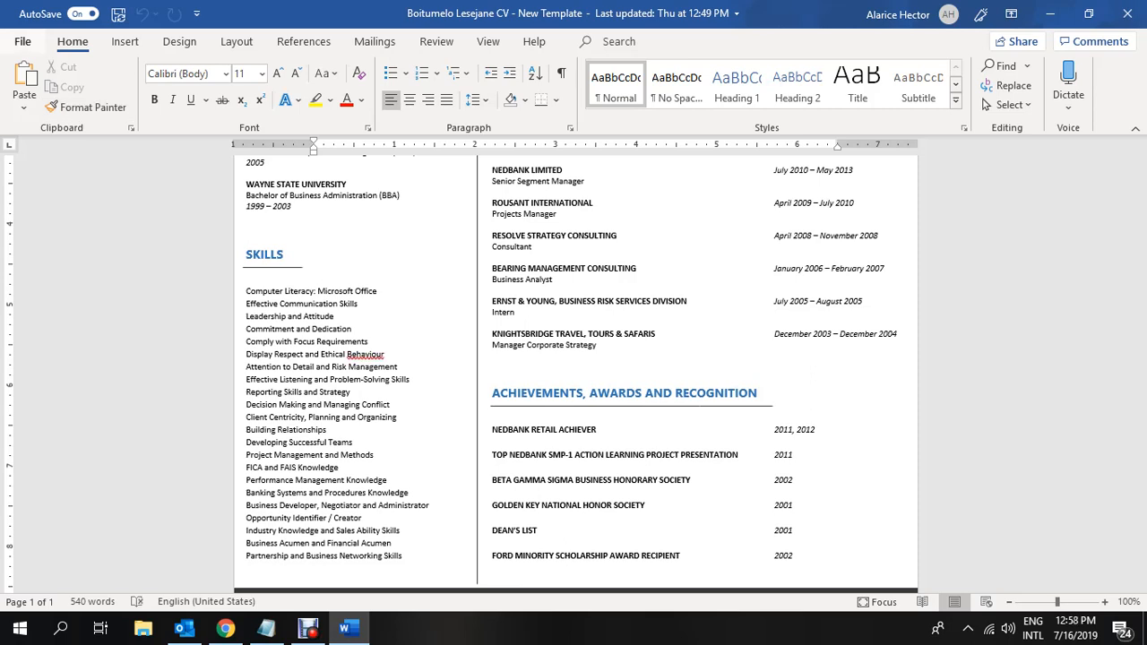
click(22, 41)
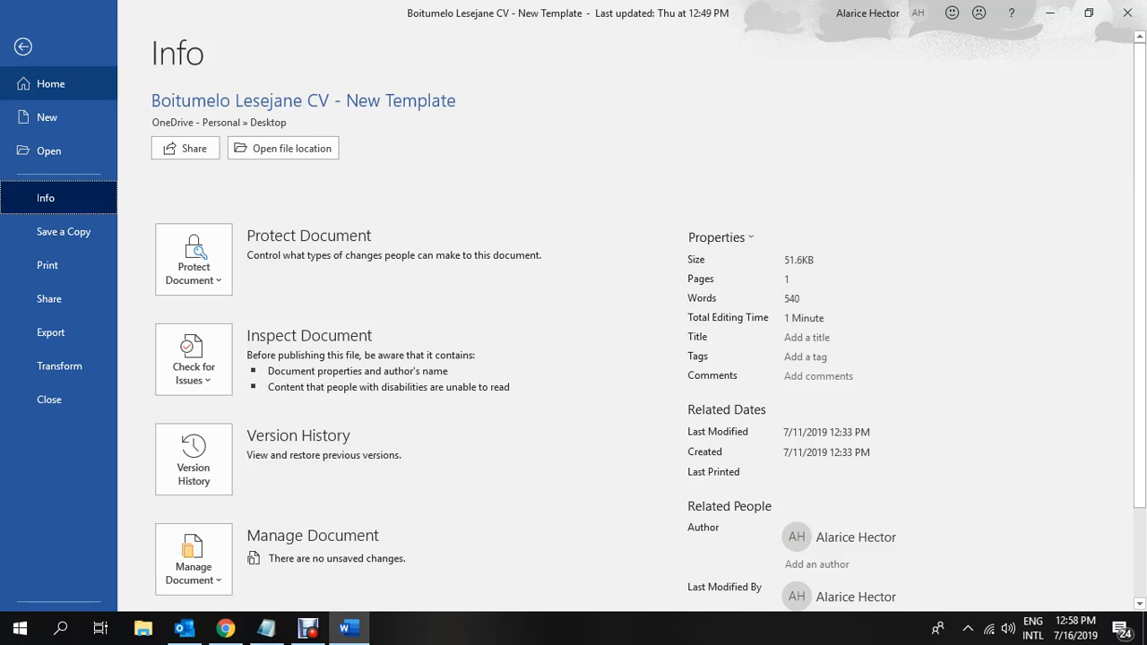
- Start Save a Copy to This PC and bring up the full Save As dialog
click(64, 231)
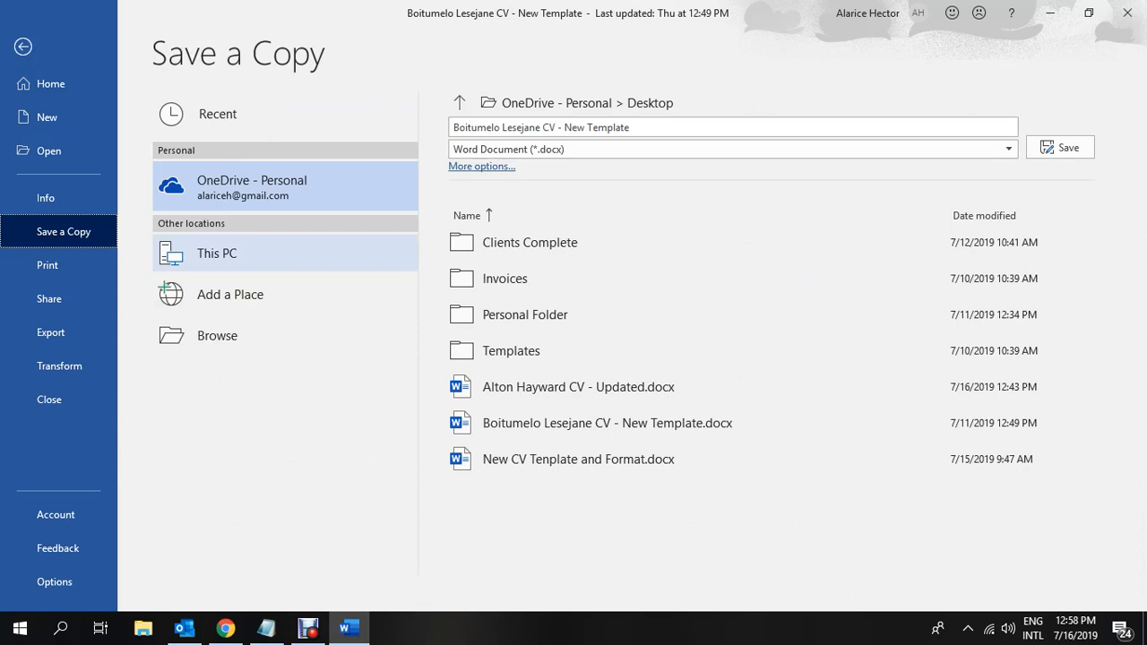
click(215, 252)
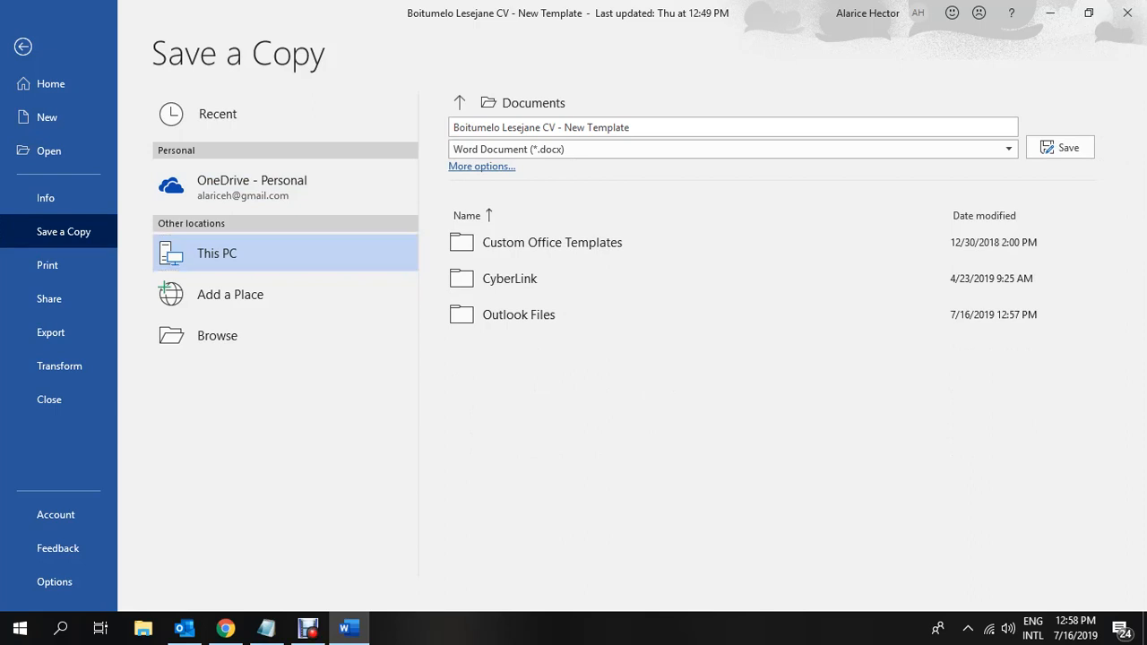
click(480, 165)
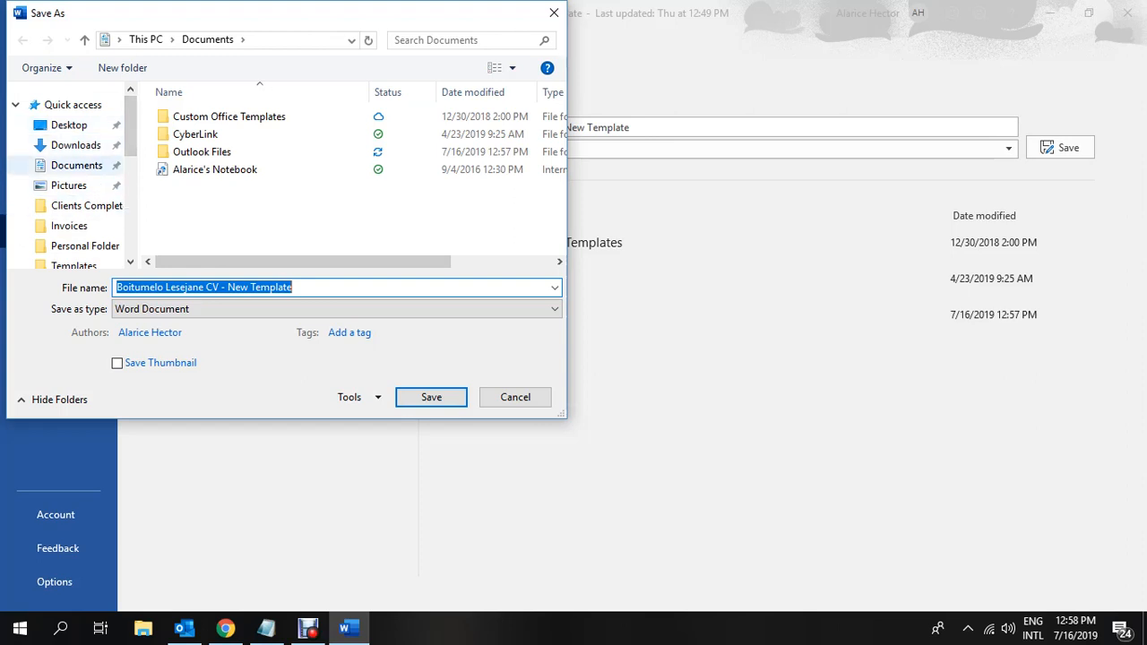
- Point the Save As dialog at the Desktop and show the Save as type list
click(69, 126)
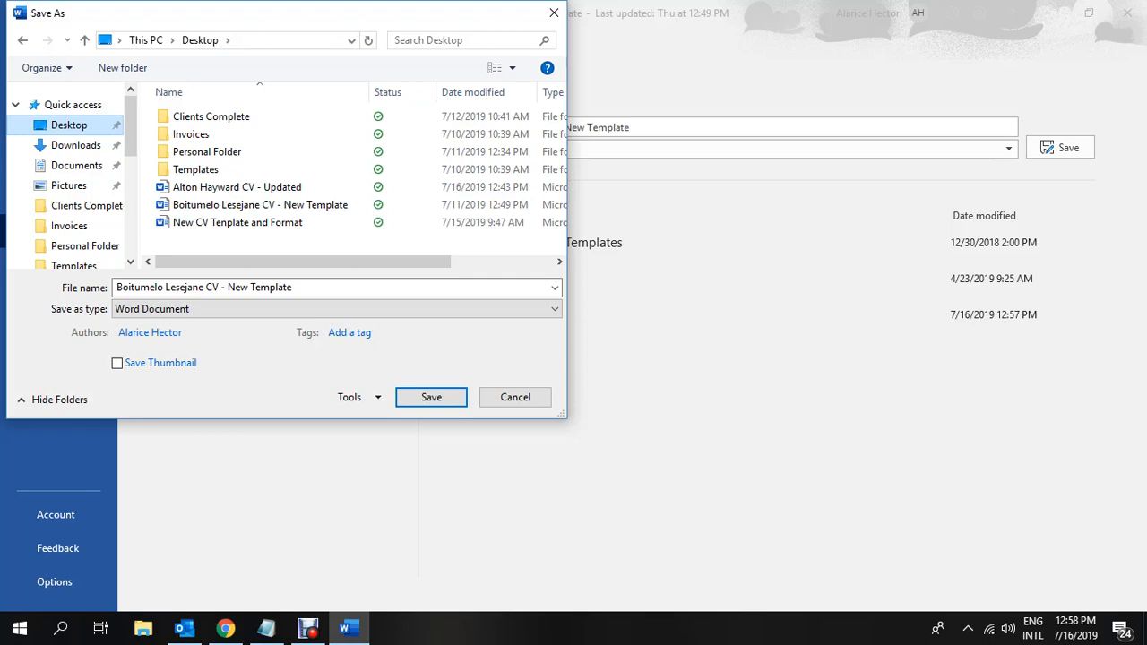
click(190, 133)
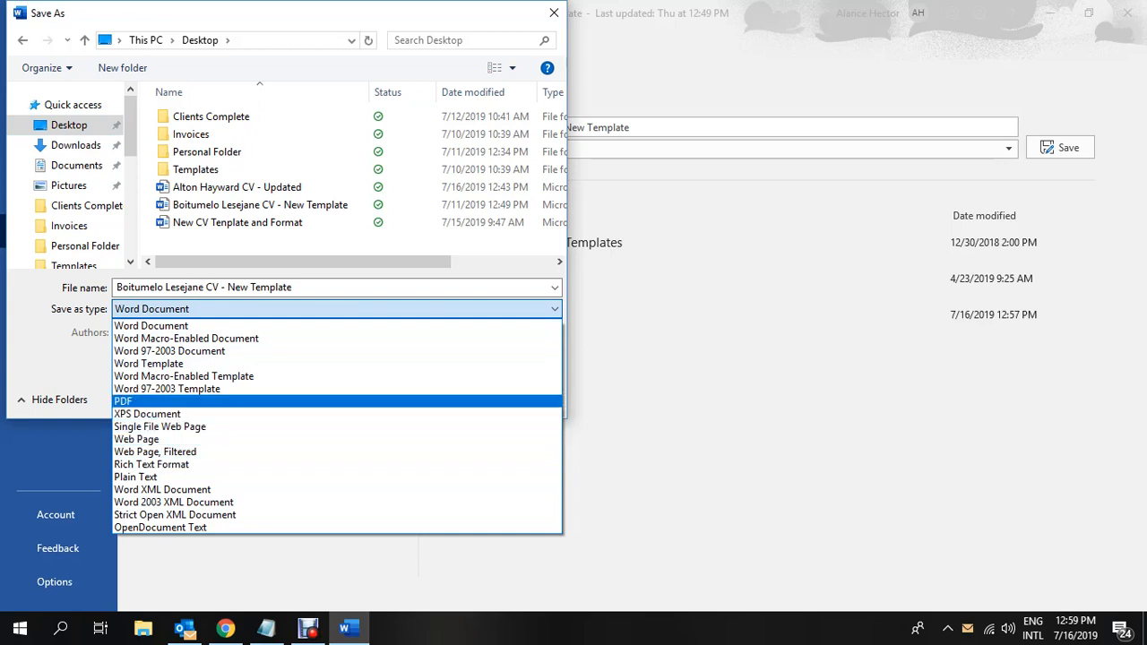
- Save the CV as a PDF on the desktop, close Word, and move the PDF to mid-desktop
click(122, 401)
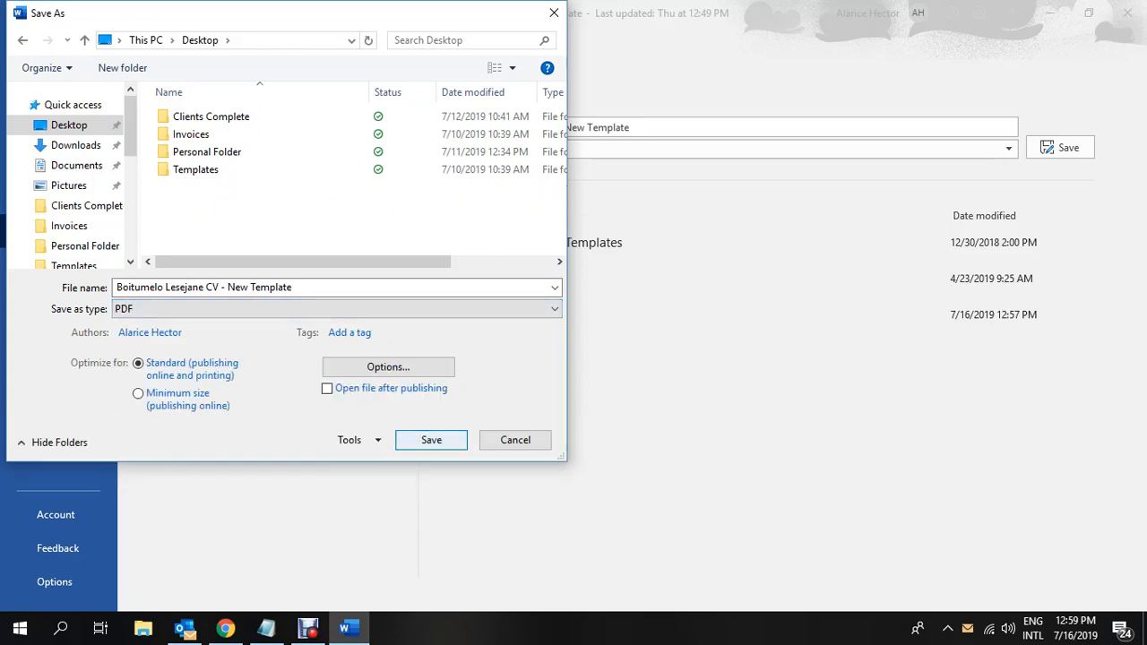
click(516, 439)
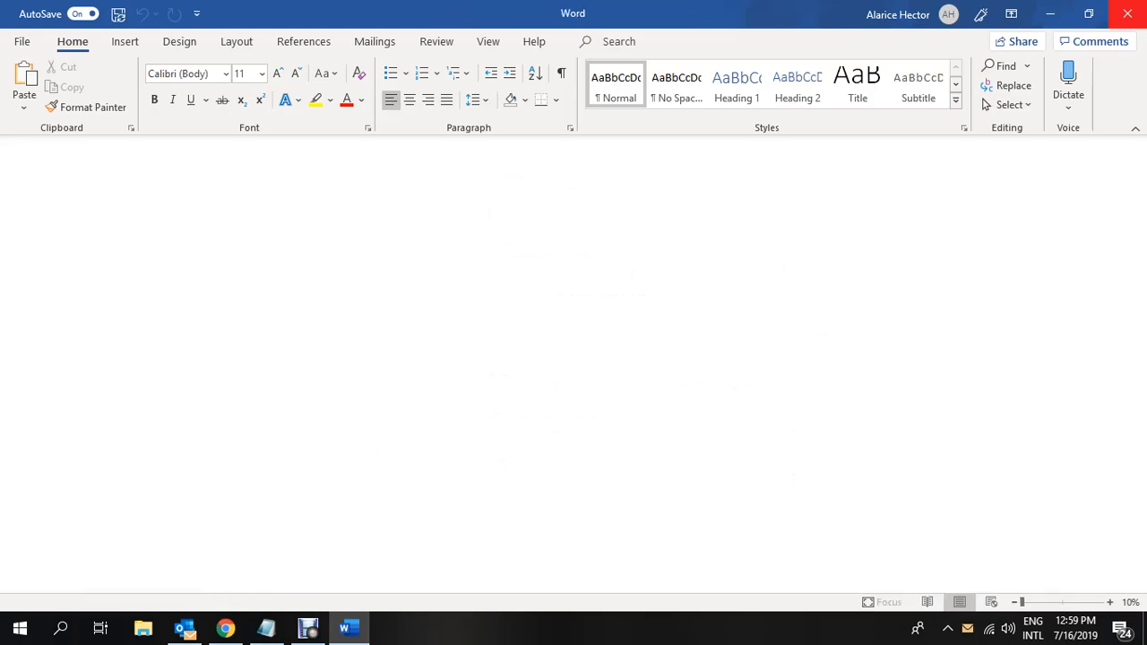
click(1050, 14)
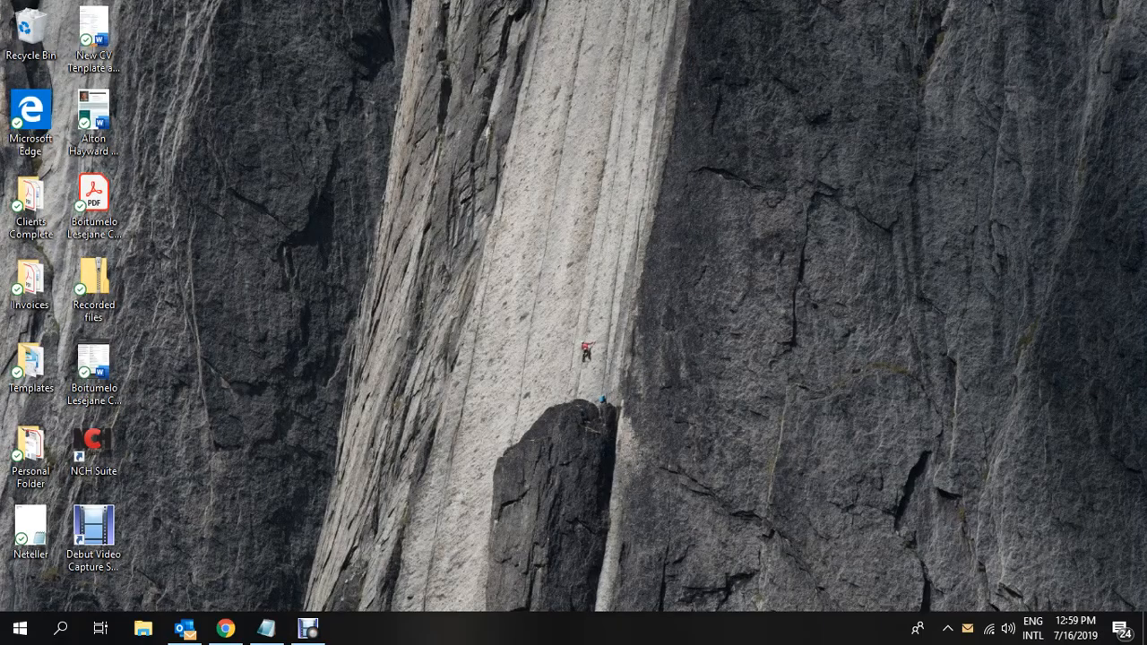
drag(93, 194, 466, 193)
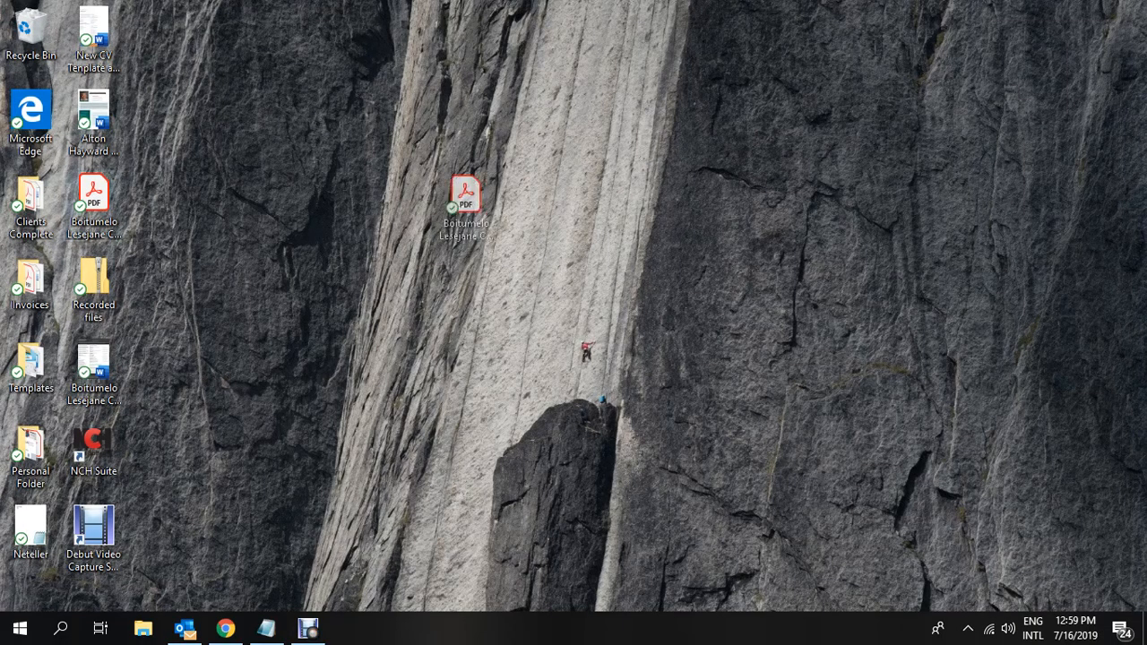